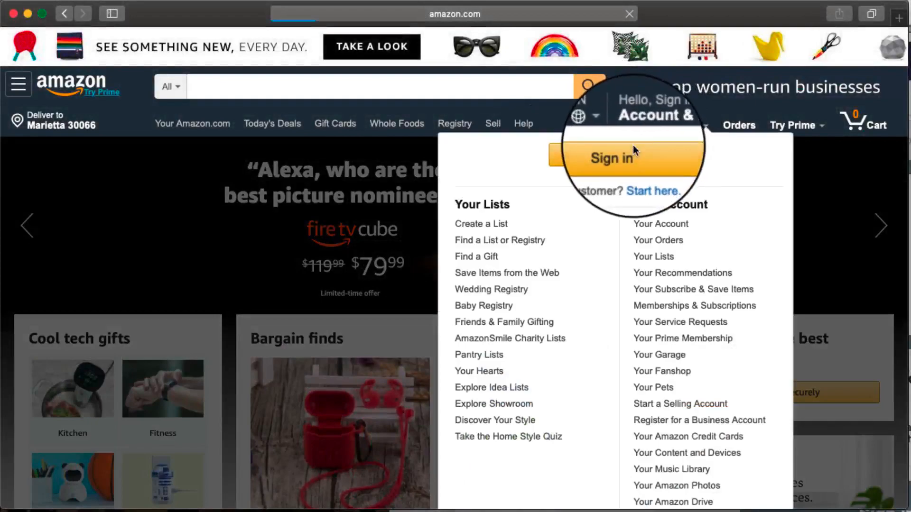
Step: Open Amazon's sign-in page from the Account & Lists dropdown
{"action": "left_click", "coordinate": [611, 158]}
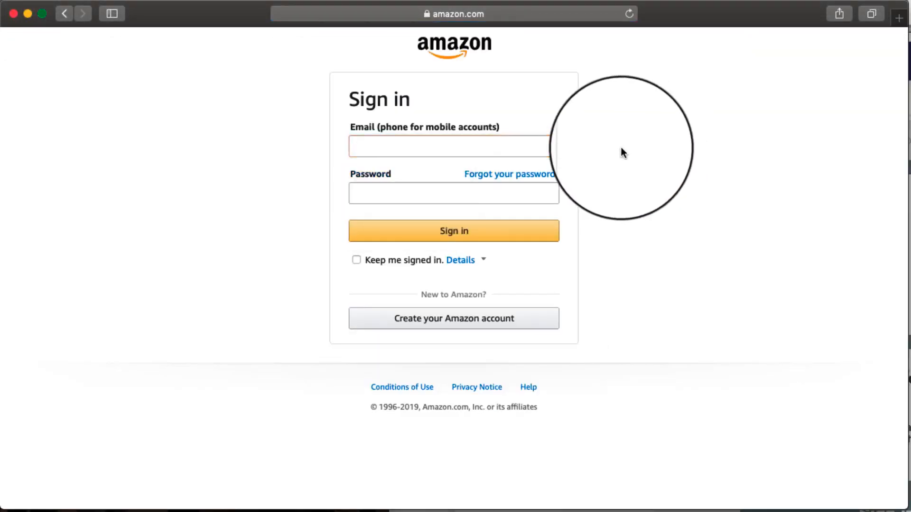
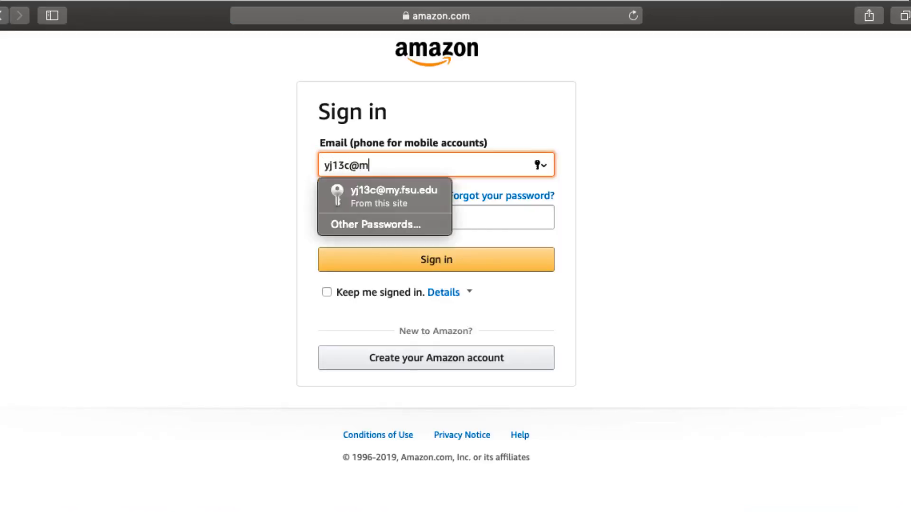
Step: Sign in using Safari's saved login, which Amazon rejects as an incorrect password
{"action": "left_click", "coordinate": [393, 195]}
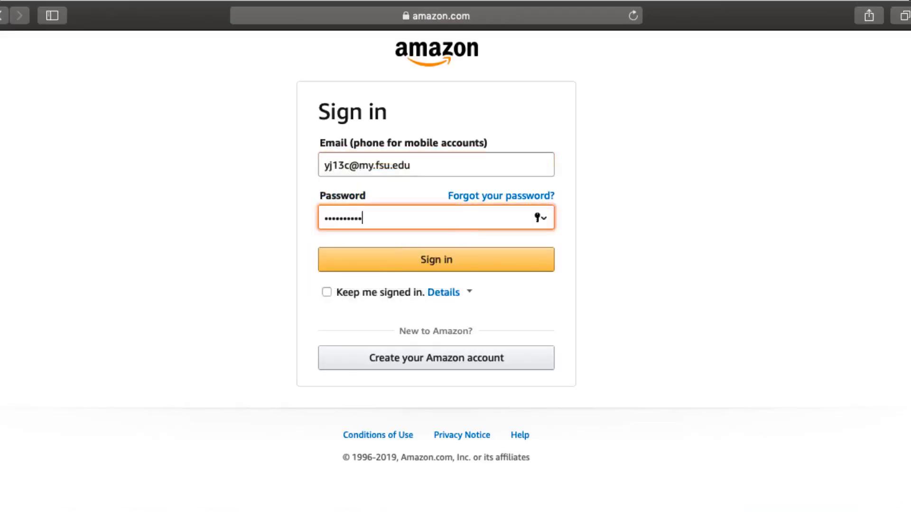
{"action": "left_click", "coordinate": [437, 260]}
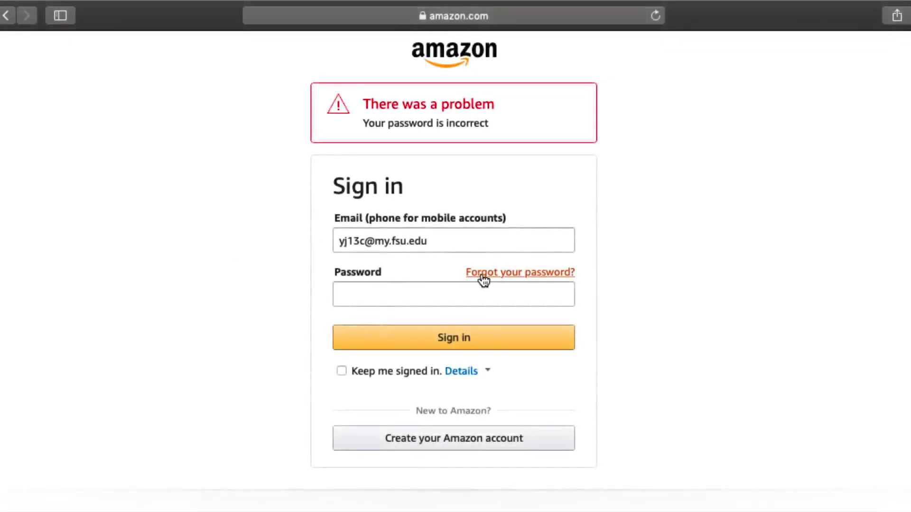
Step: Request a password reset code by email via 'Forgot your password?'
{"action": "left_click", "coordinate": [521, 272]}
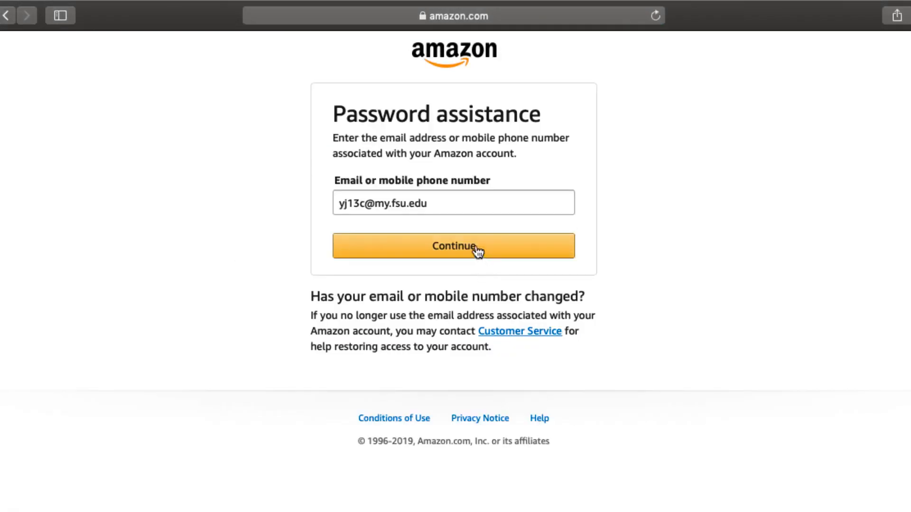
{"action": "mouse_move", "coordinate": [434, 209]}
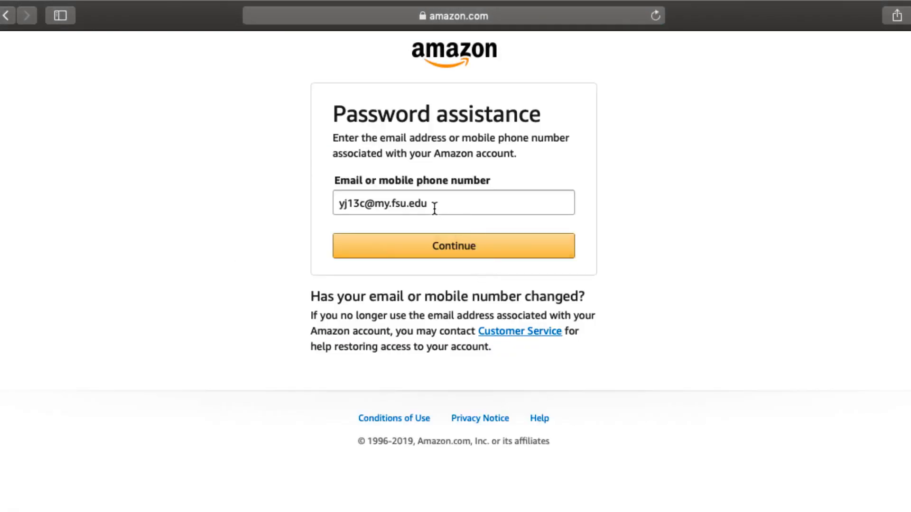
{"action": "left_click", "coordinate": [445, 250]}
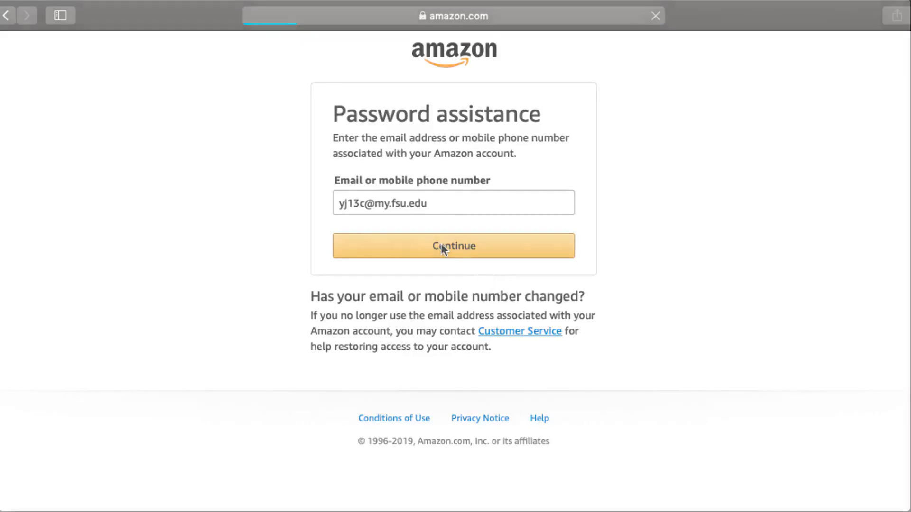
{"action": "left_click", "coordinate": [453, 246]}
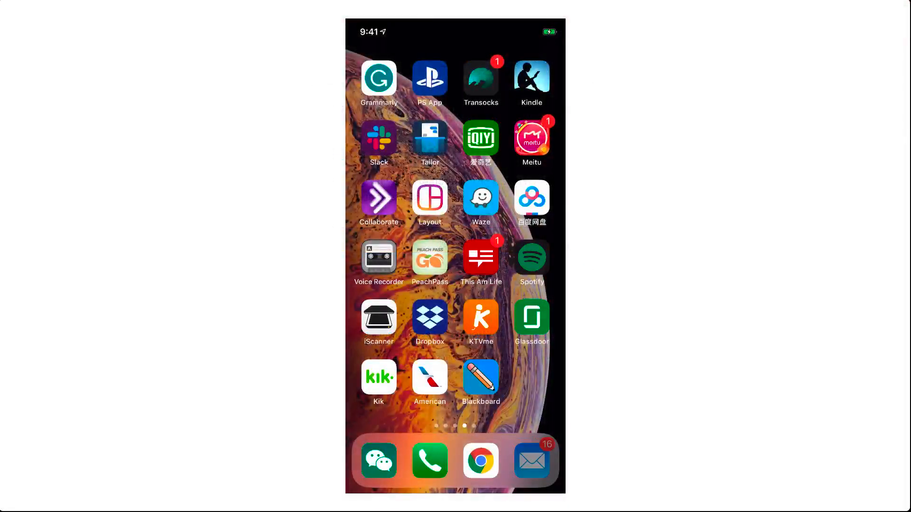
Step: Open the latest Amazon password assistance email in the iPhone Mail app
{"action": "left_click", "coordinate": [532, 461]}
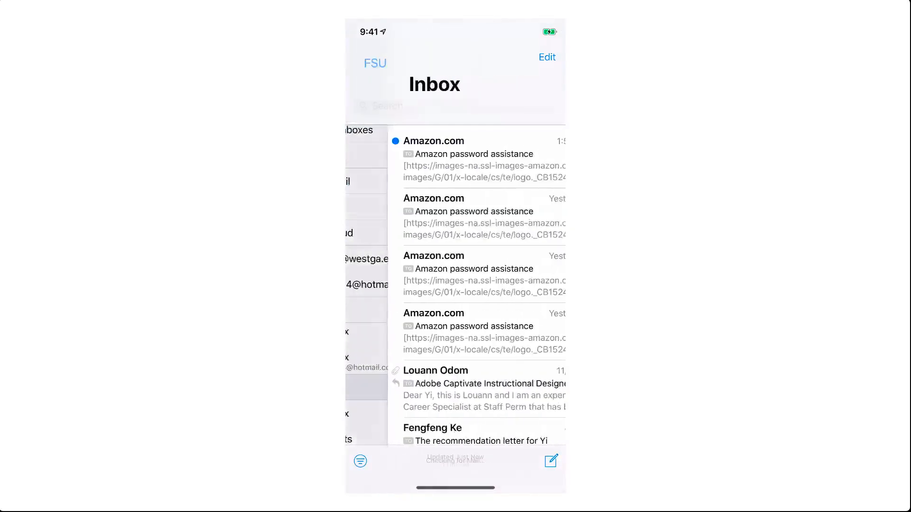
{"action": "left_click", "coordinate": [473, 153]}
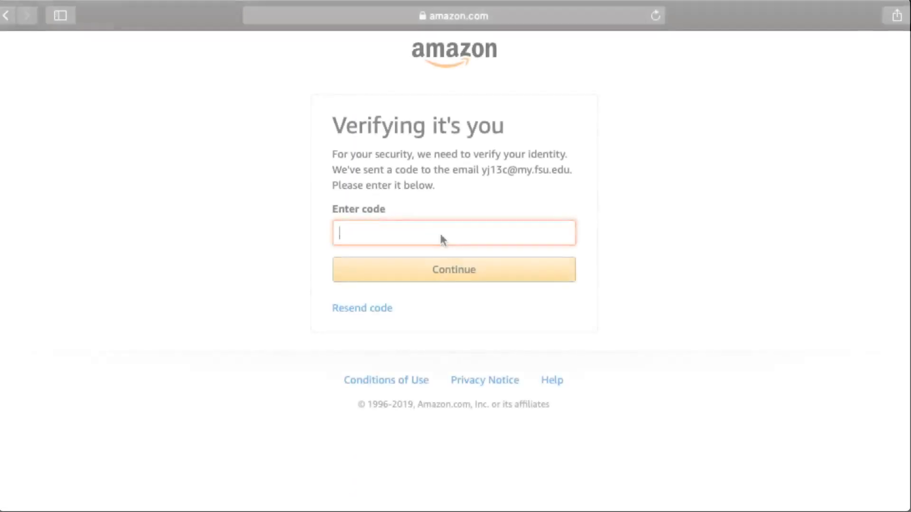
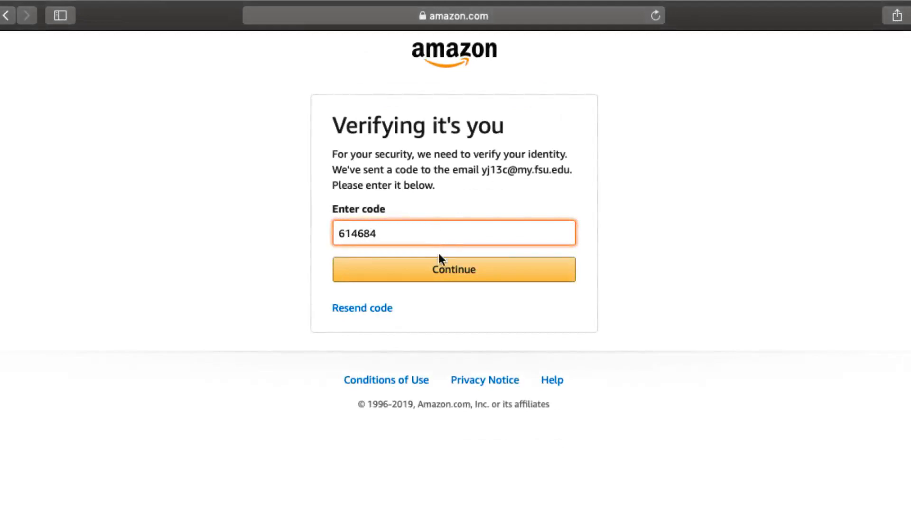
{"action": "left_click", "coordinate": [453, 269]}
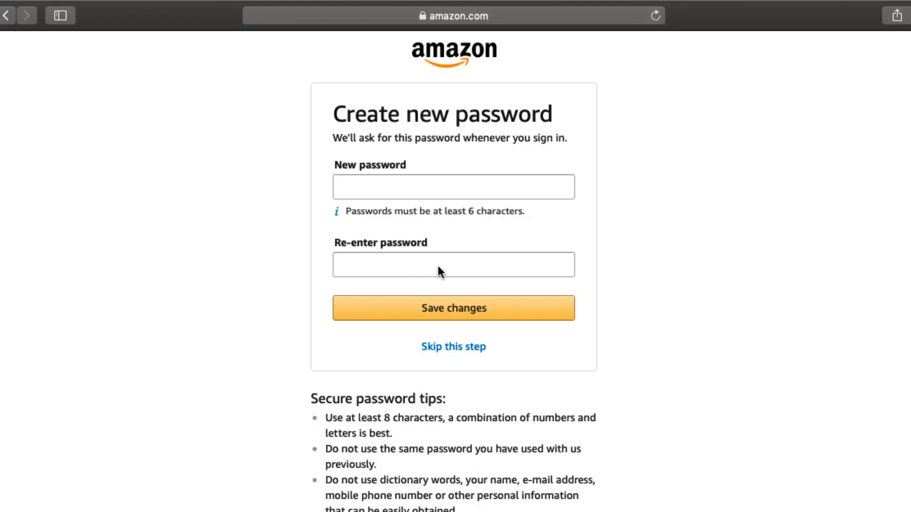
Step: Enter and confirm a new password, then save changes to sign in as Ian
{"action": "left_click", "coordinate": [426, 187]}
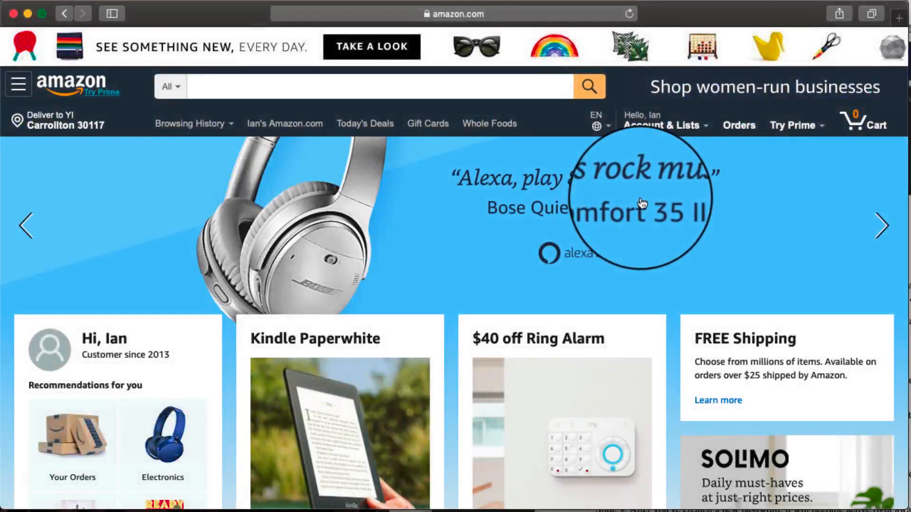
Step: Open the Account & Lists menu and scroll down to Sign Out
{"action": "left_click", "coordinate": [662, 125]}
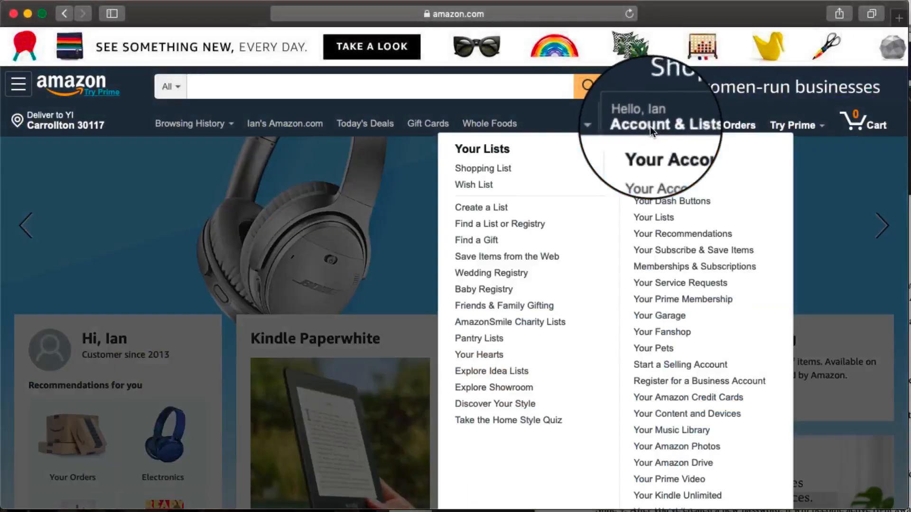
{"action": "scroll", "scroll_direction": "down", "scroll_amount": 3}
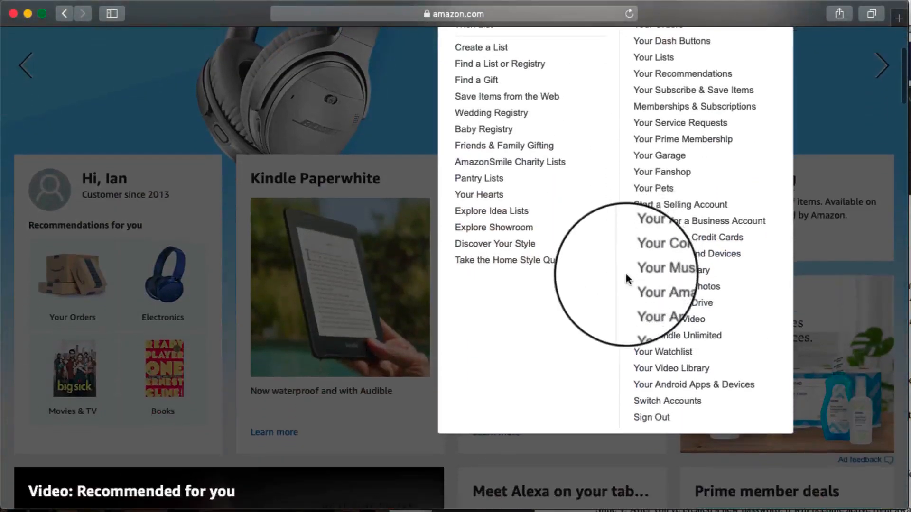